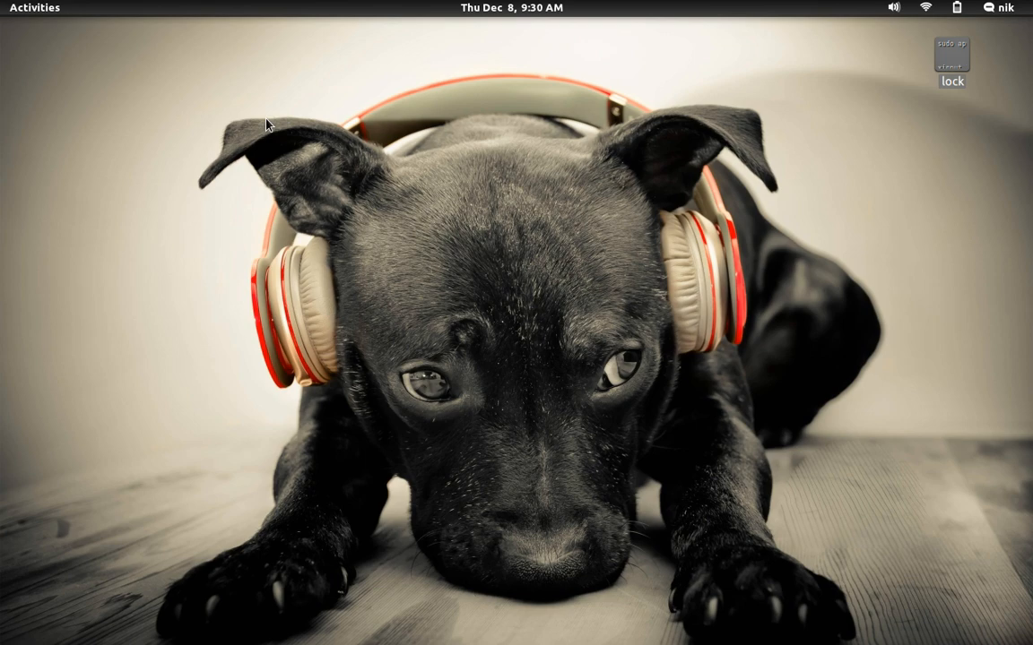
{"action": "mouse_move", "coordinate": [40, 201]}
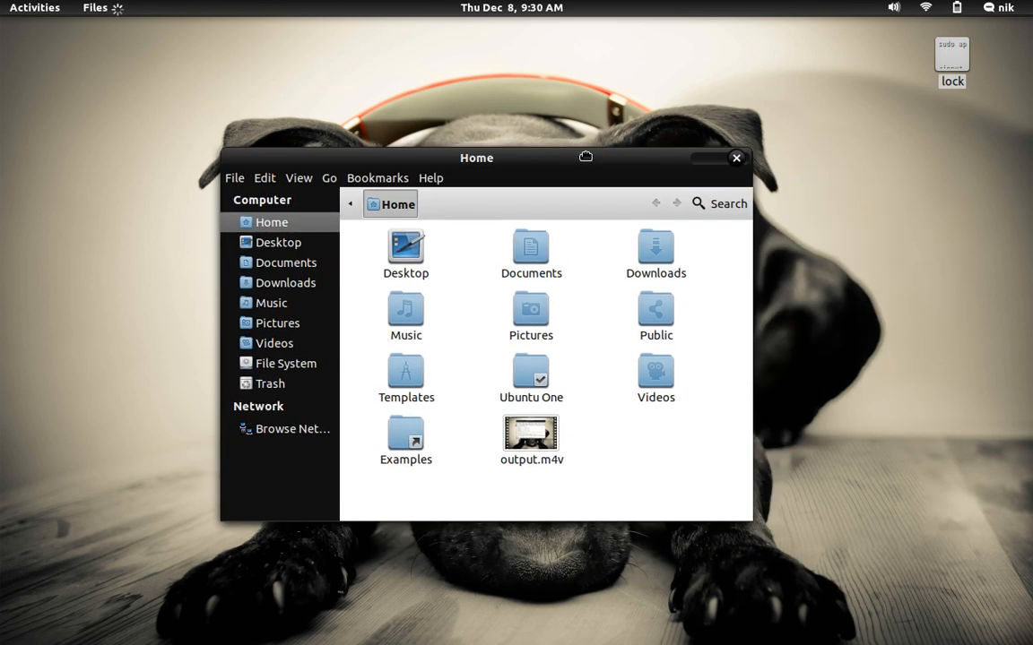
Reposition the Home folder window and head back to Activities
{"action": "left_click_drag", "start_coordinate": [476, 158], "coordinate": [502, 154]}
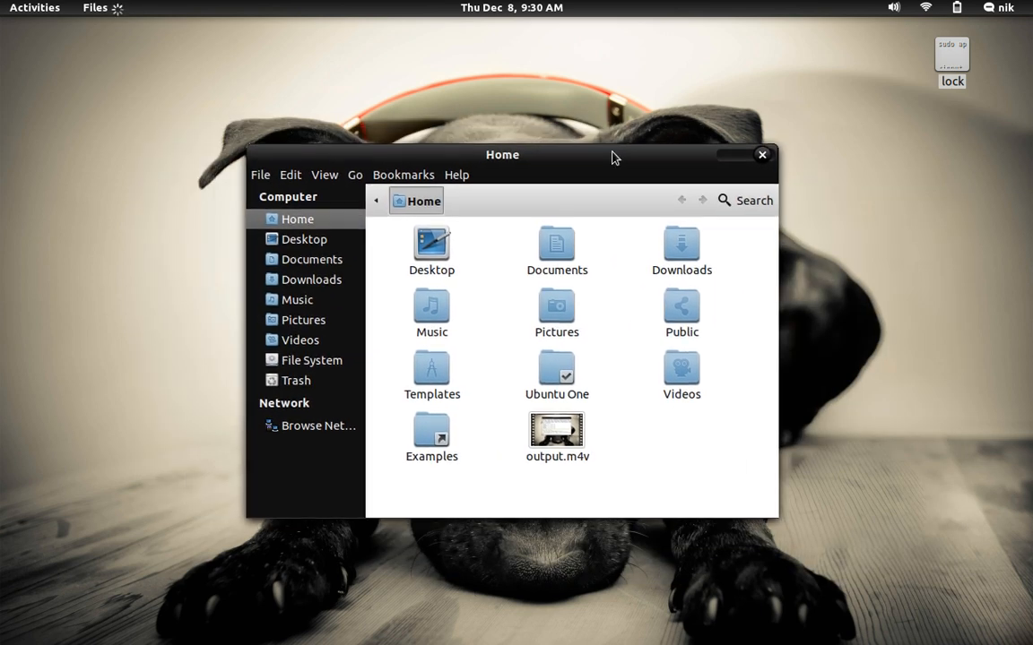
{"action": "left_click", "coordinate": [34, 7]}
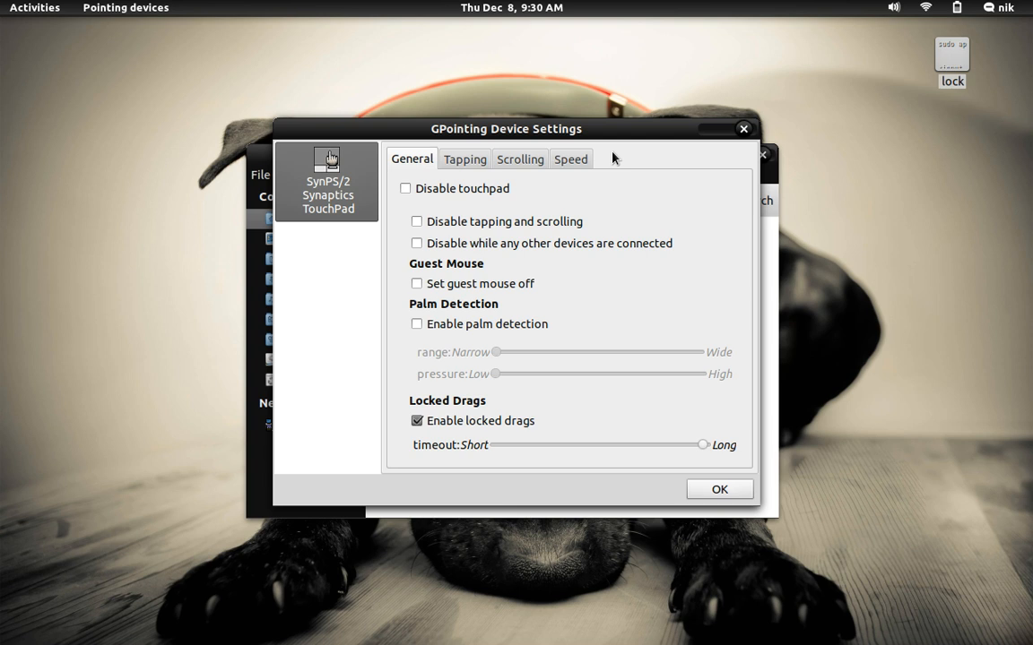
{"action": "mouse_move", "coordinate": [725, 137]}
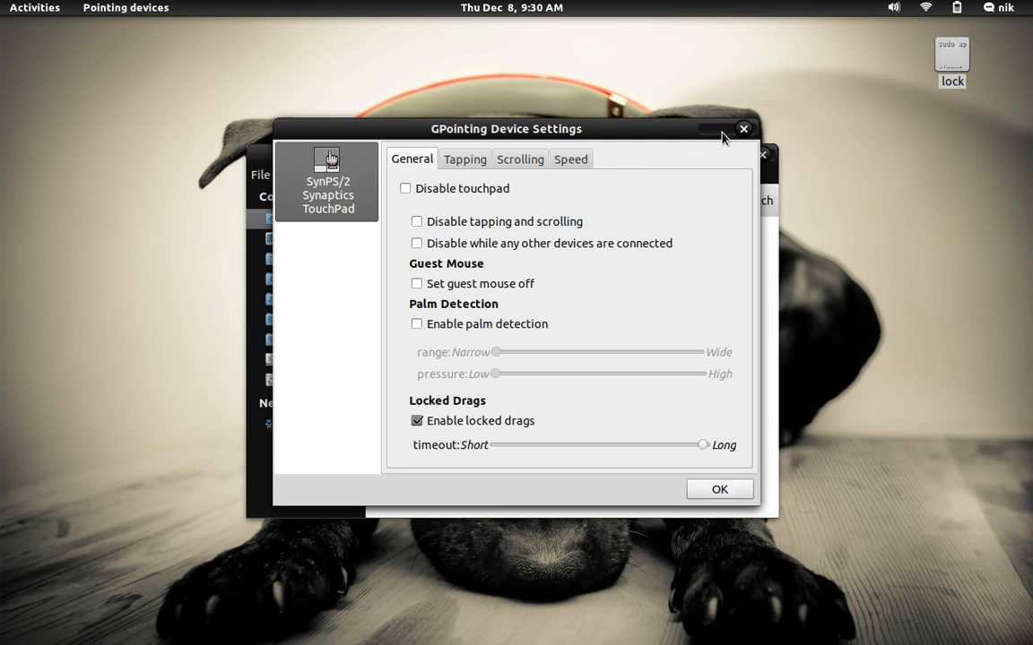
Close GPointing Device Settings after viewing the Locked Drags option
{"action": "left_click", "coordinate": [742, 130]}
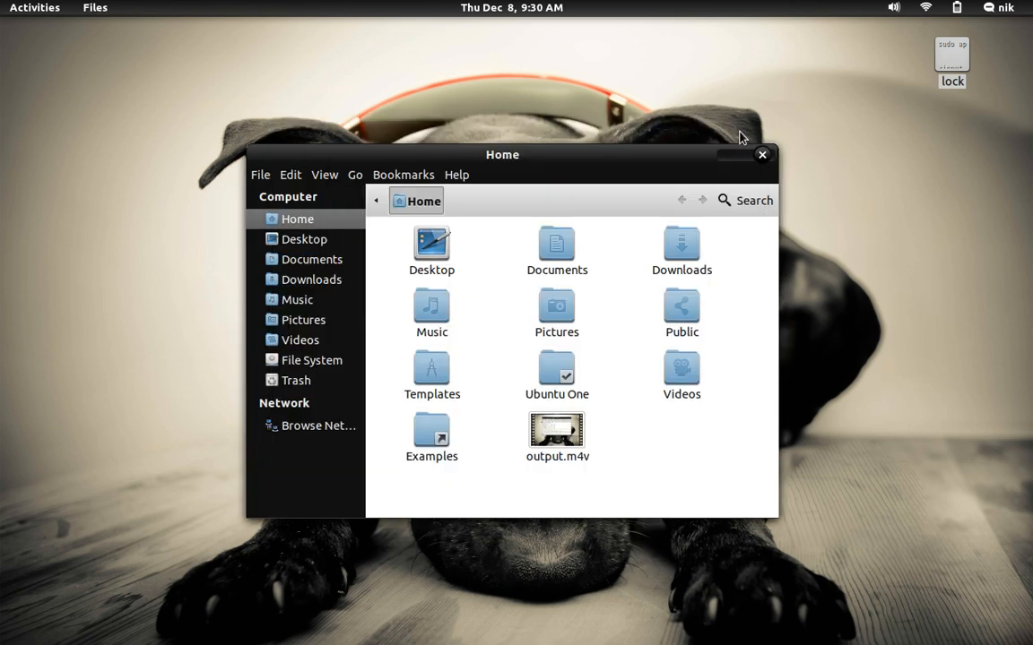
Close the Home folder window to reach the lock notes file on the desktop
{"action": "left_click", "coordinate": [34, 7]}
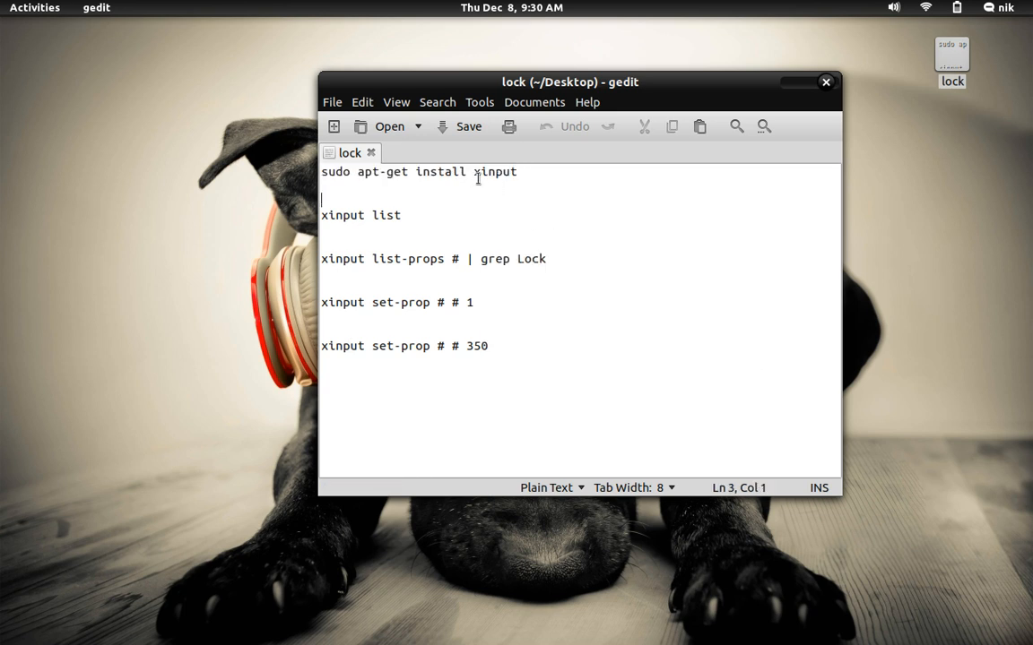
Run 'sudo apt-get install xinput' in a new Terminal window
{"action": "left_click", "coordinate": [34, 8]}
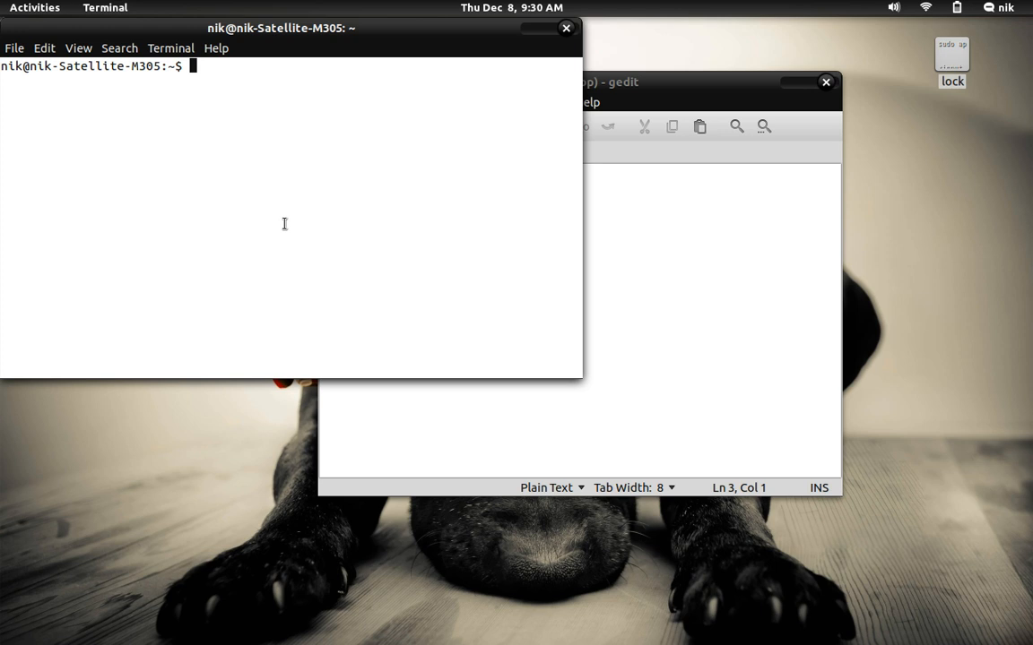
{"action": "type", "text": "sudo apt-get install xinput"}
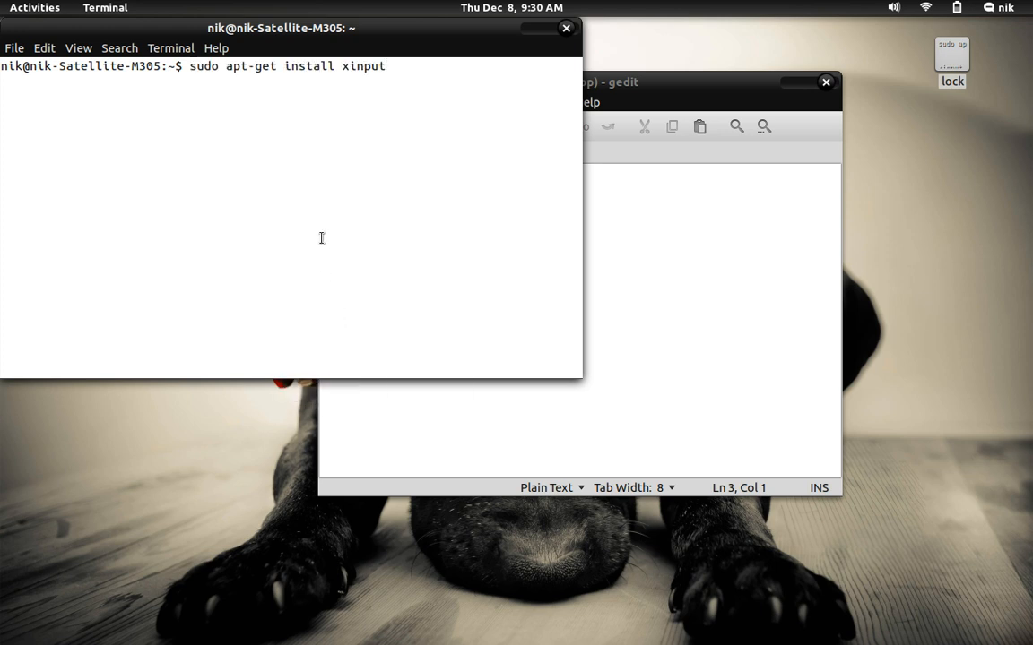
{"action": "key", "text": "Return"}
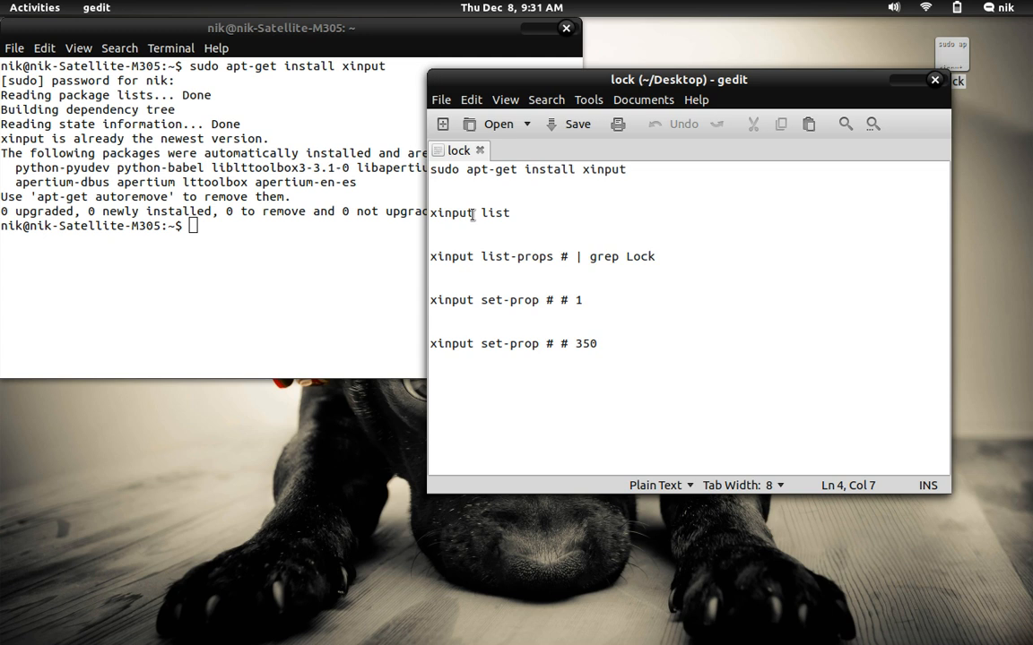
Run 'xinput list' to find the Synaptics TouchPad device id
{"action": "right_click", "coordinate": [468, 212]}
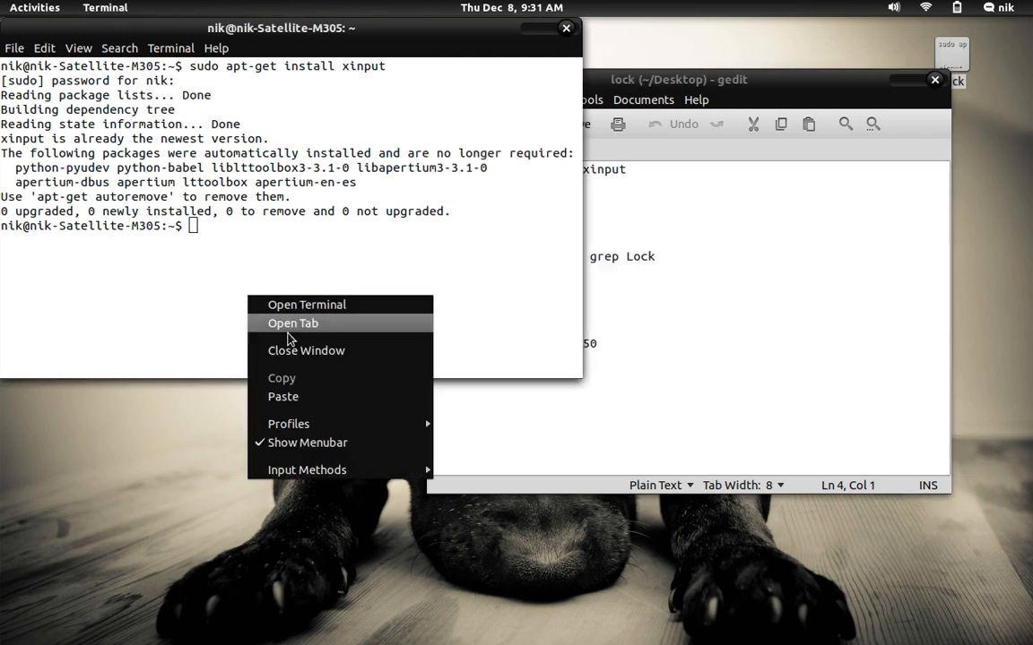
{"action": "type", "text": "xinput list"}
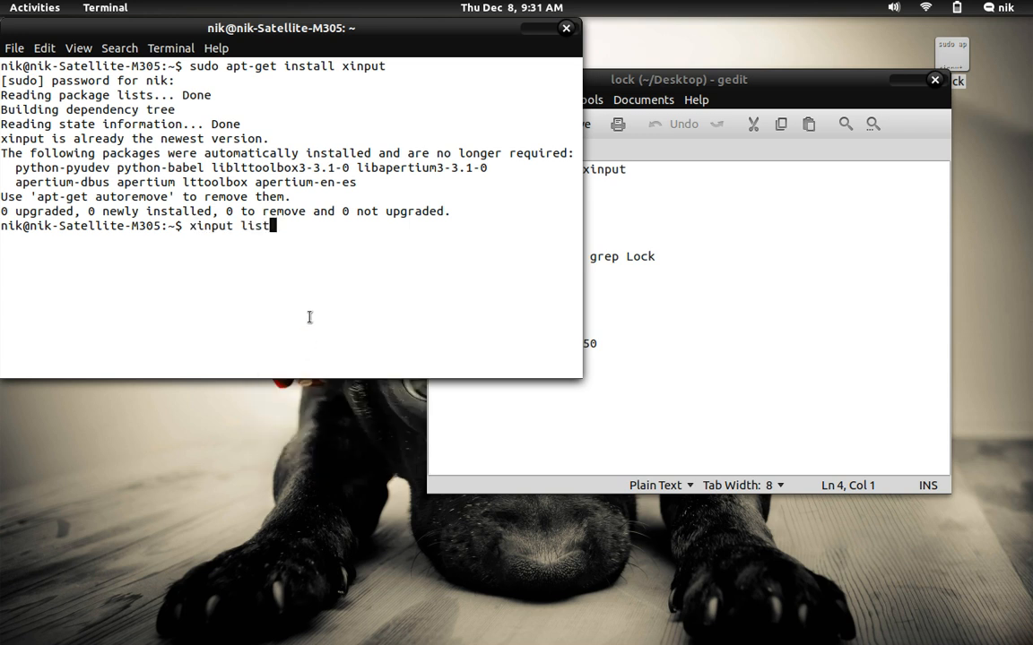
{"action": "key", "text": "Return"}
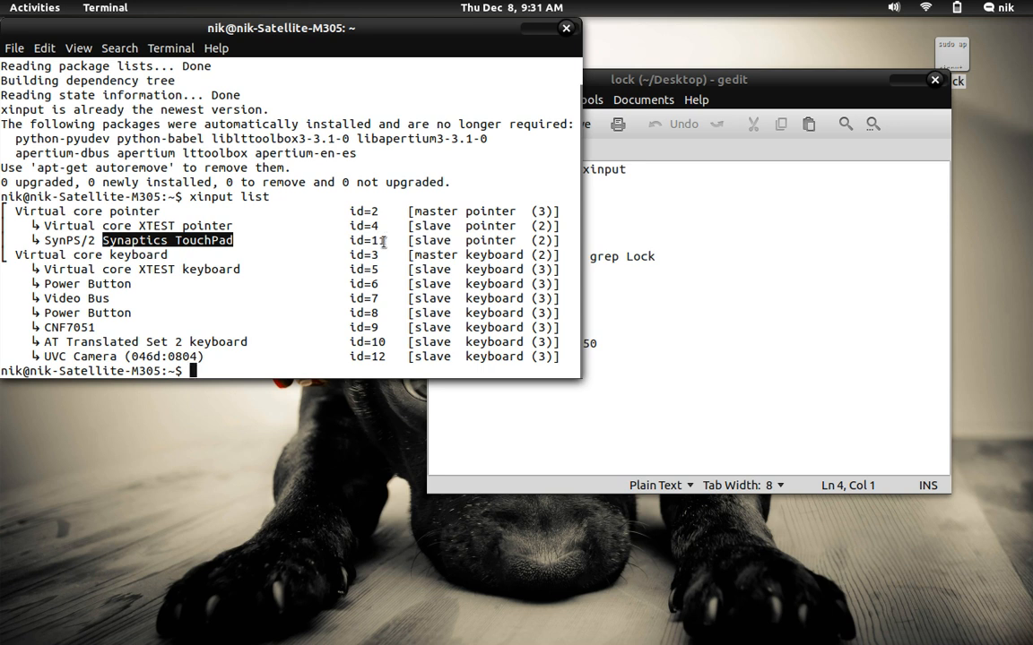
{"action": "mouse_move", "coordinate": [696, 233]}
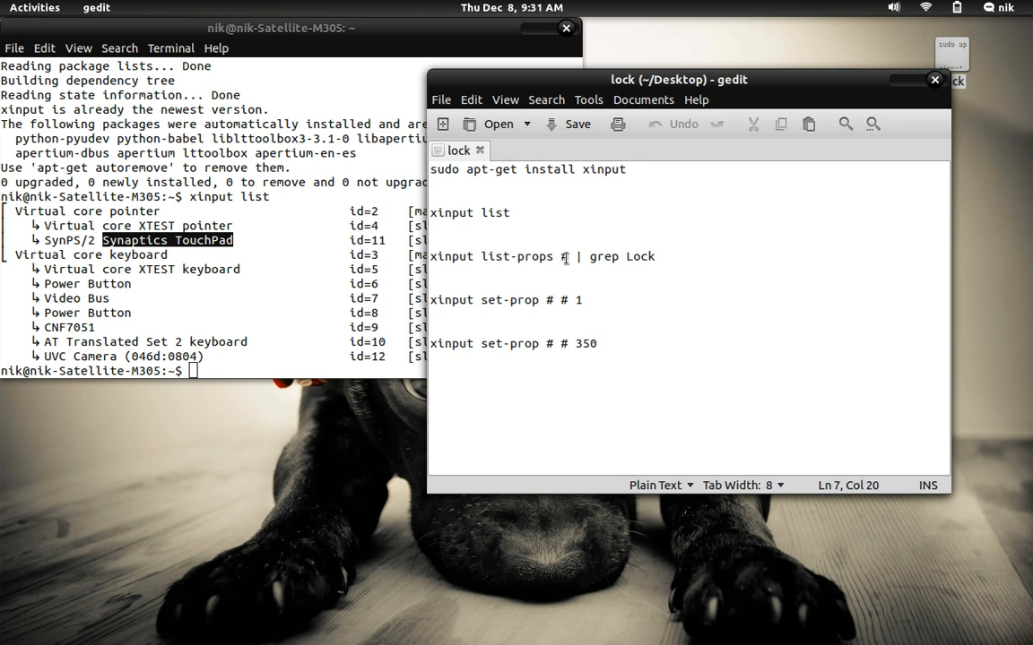
{"action": "mouse_move", "coordinate": [624, 285]}
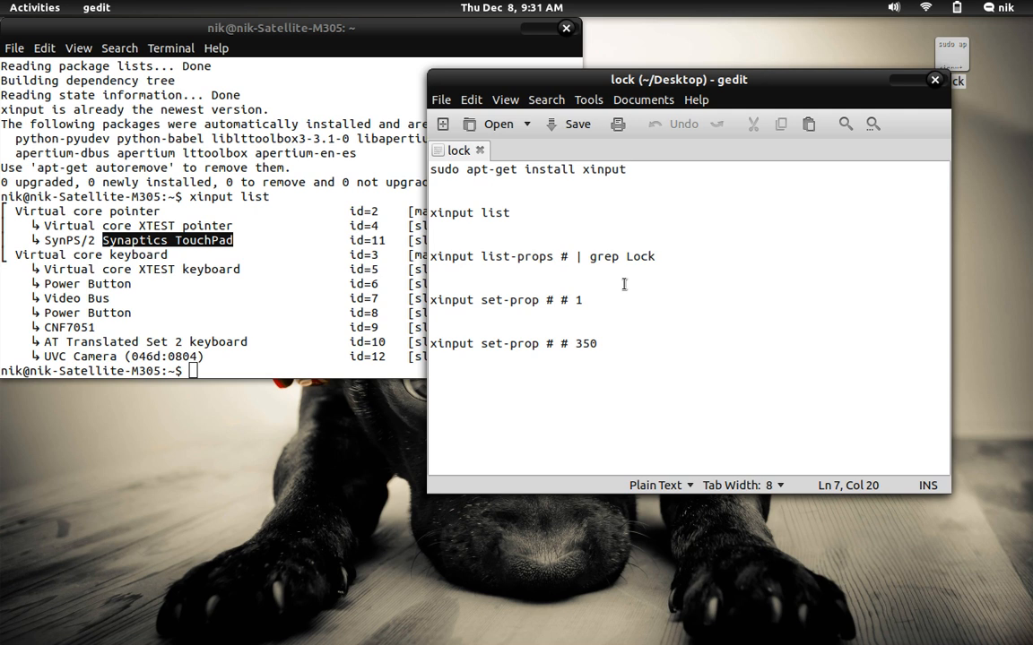
Fill in device 11 and run 'xinput list-props 11 | grep Lock' in the terminal
{"action": "type", "text": "11"}
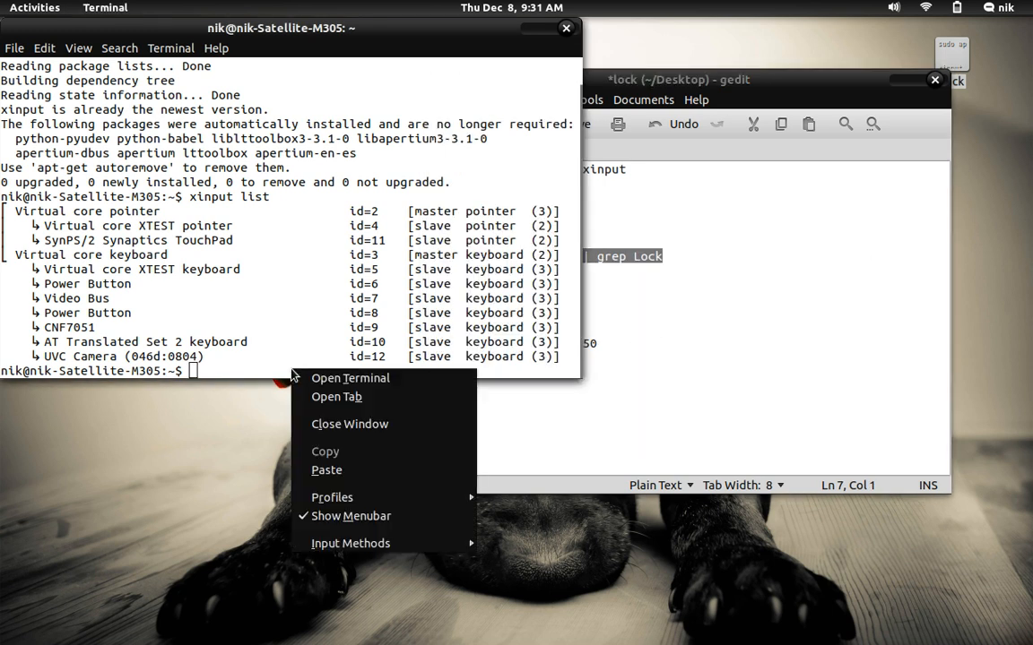
{"action": "mouse_move", "coordinate": [326, 473]}
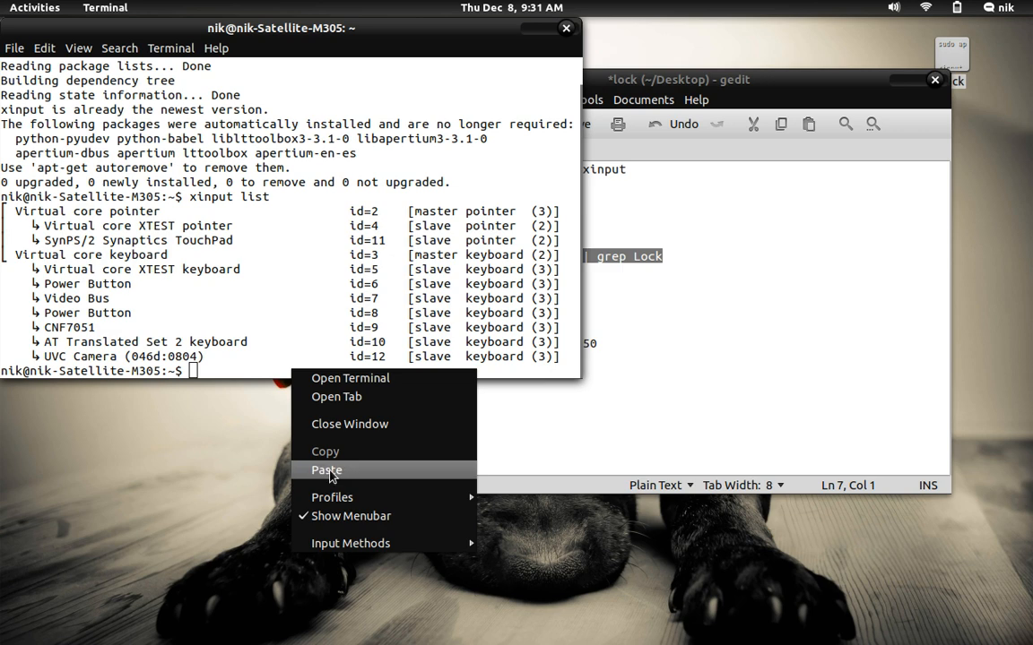
{"action": "left_click", "coordinate": [326, 470]}
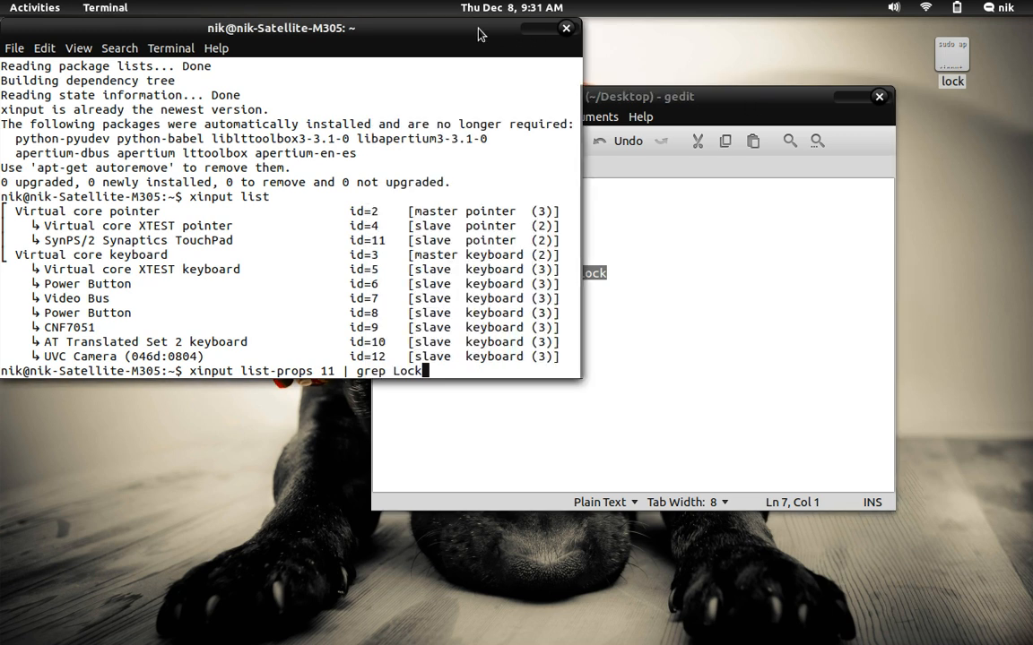
{"action": "key", "text": "Return"}
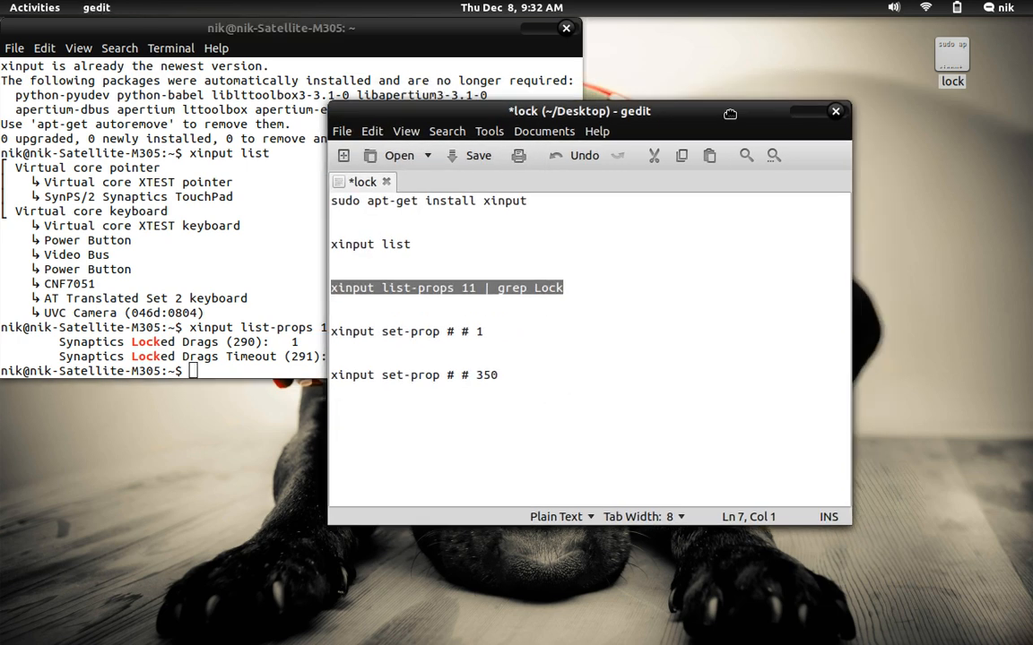
Move the gedit notes window aside so the terminal's lock property ids stay visible
{"action": "left_click_drag", "start_coordinate": [581, 111], "coordinate": [681, 89]}
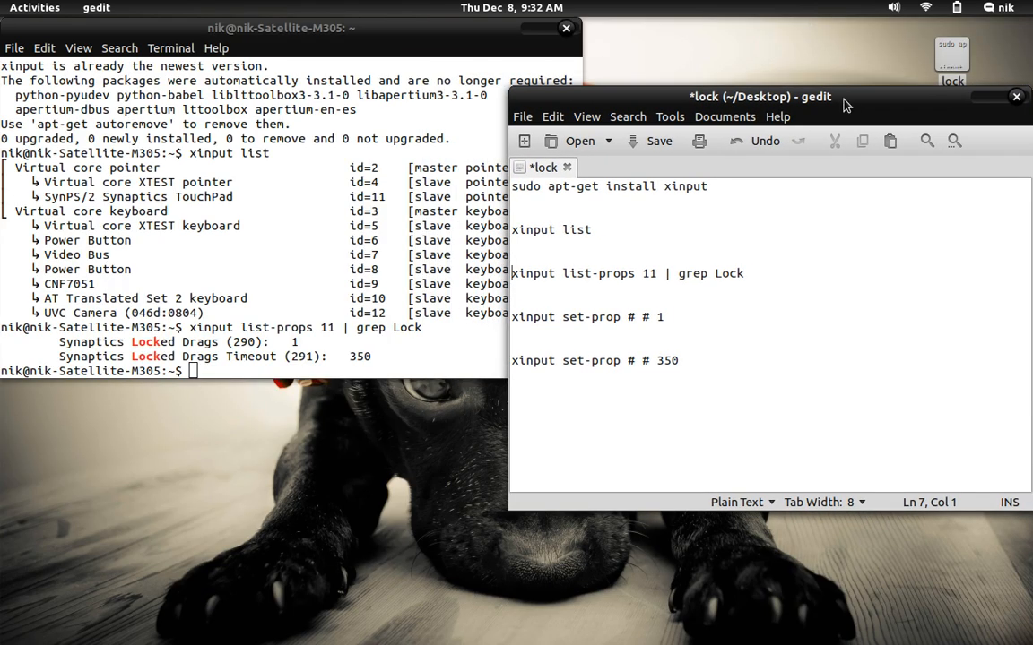
{"action": "mouse_move", "coordinate": [369, 350]}
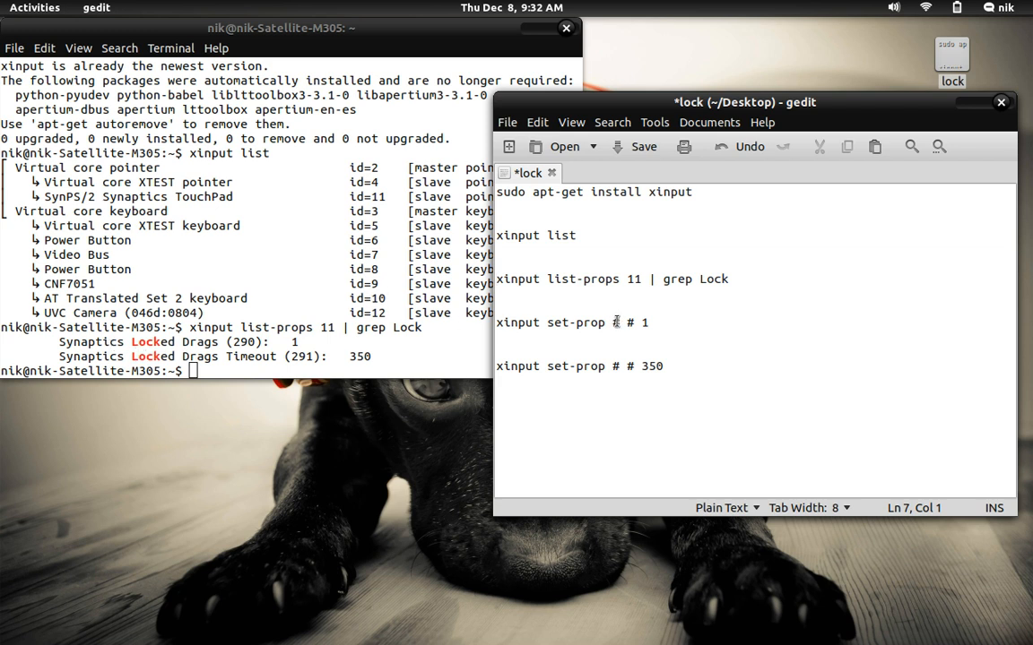
Edit the set-prop lines to 'xinput set-prop 11 290 1' and 'xinput set-prop 11 291 350'
{"action": "left_click", "coordinate": [619, 323]}
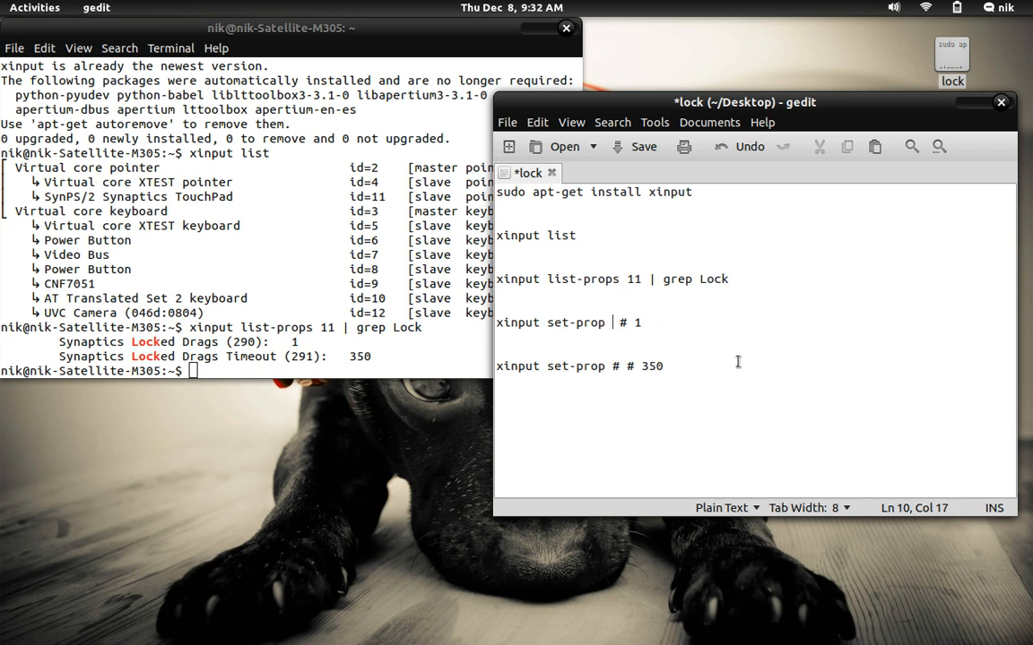
{"action": "type", "text": "11"}
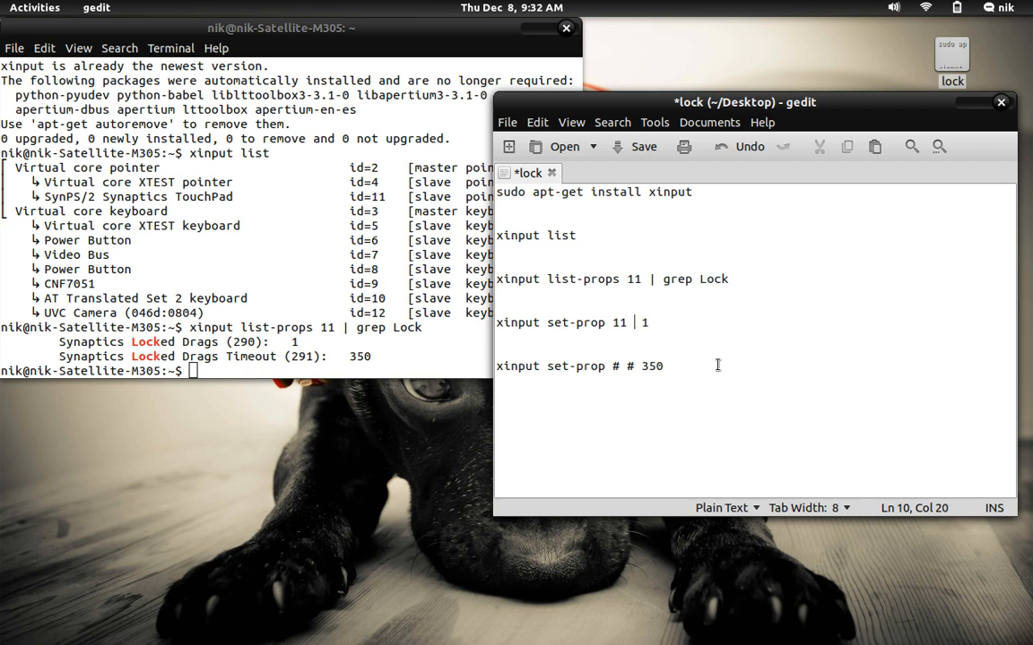
{"action": "type", "text": "290"}
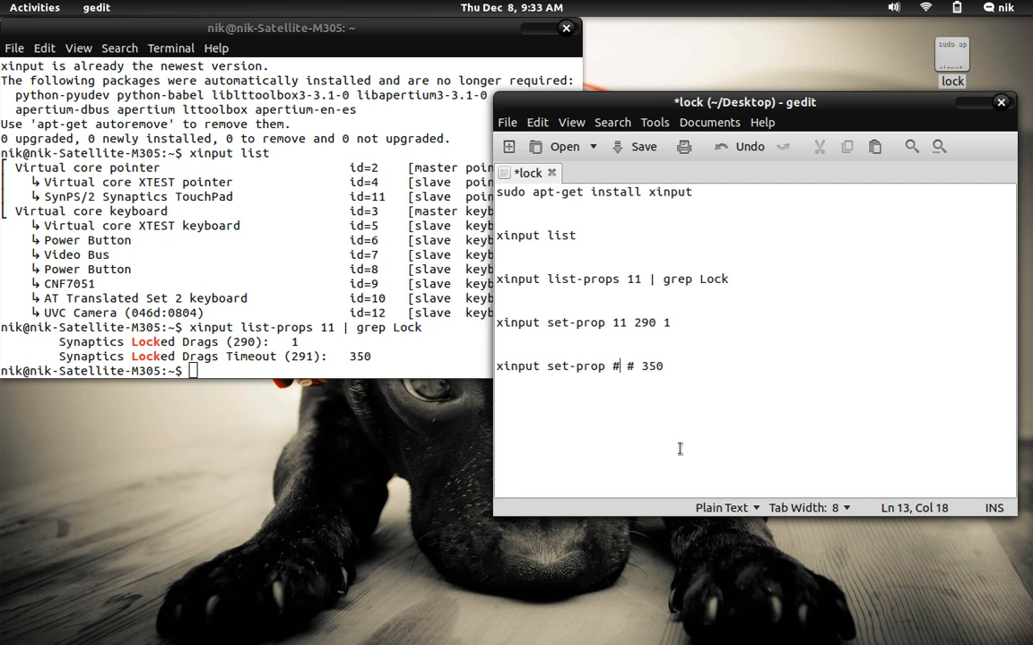
{"action": "type", "text": "11"}
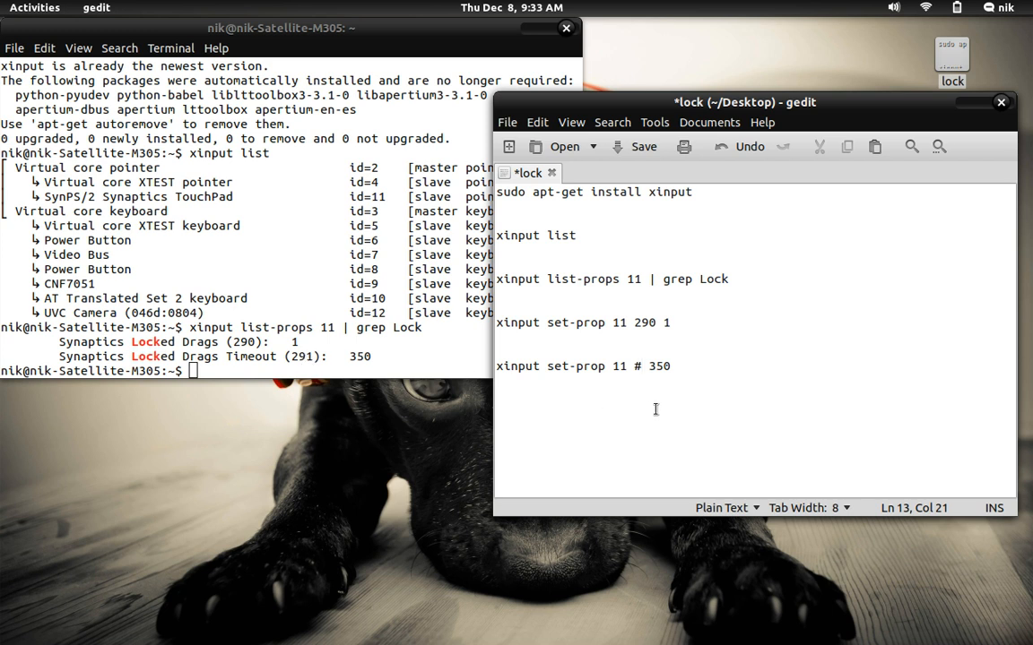
{"action": "type", "text": "291"}
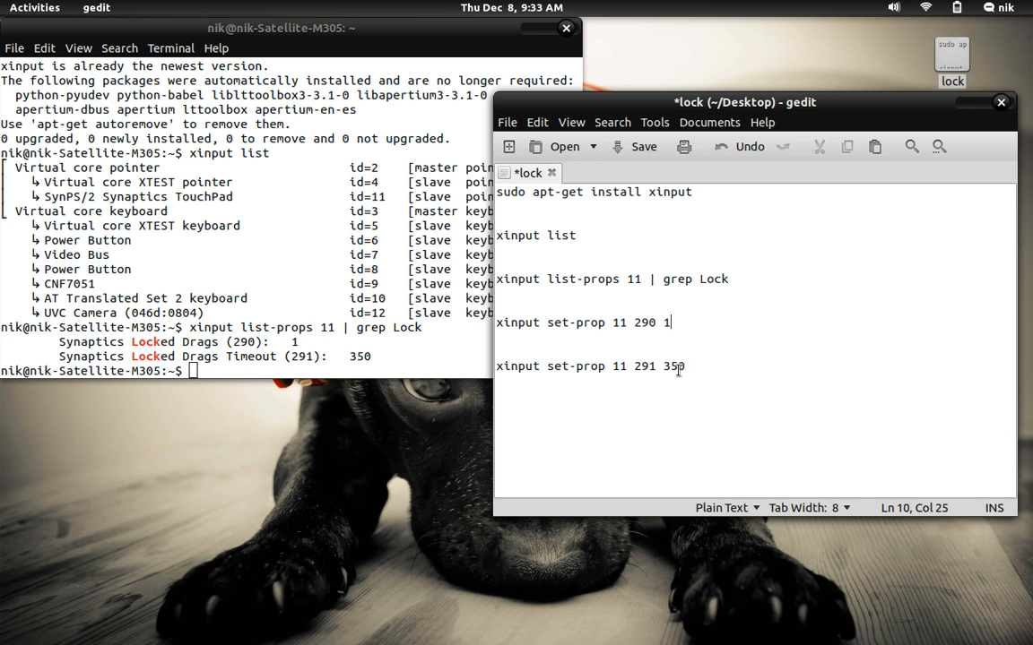
{"action": "double_click", "coordinate": [670, 366]}
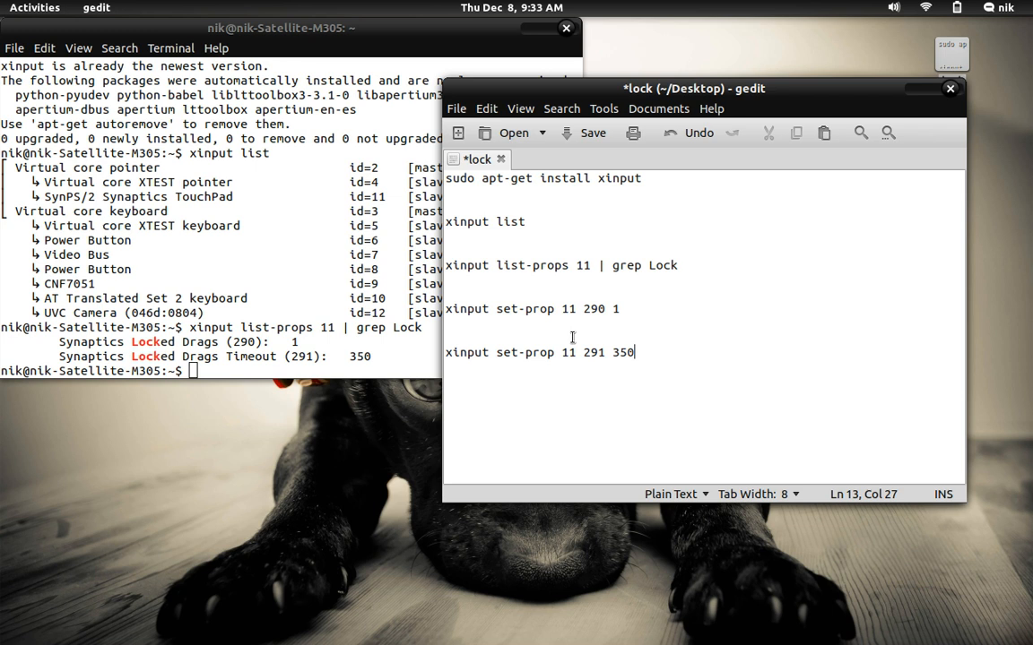
{"action": "mouse_move", "coordinate": [581, 332]}
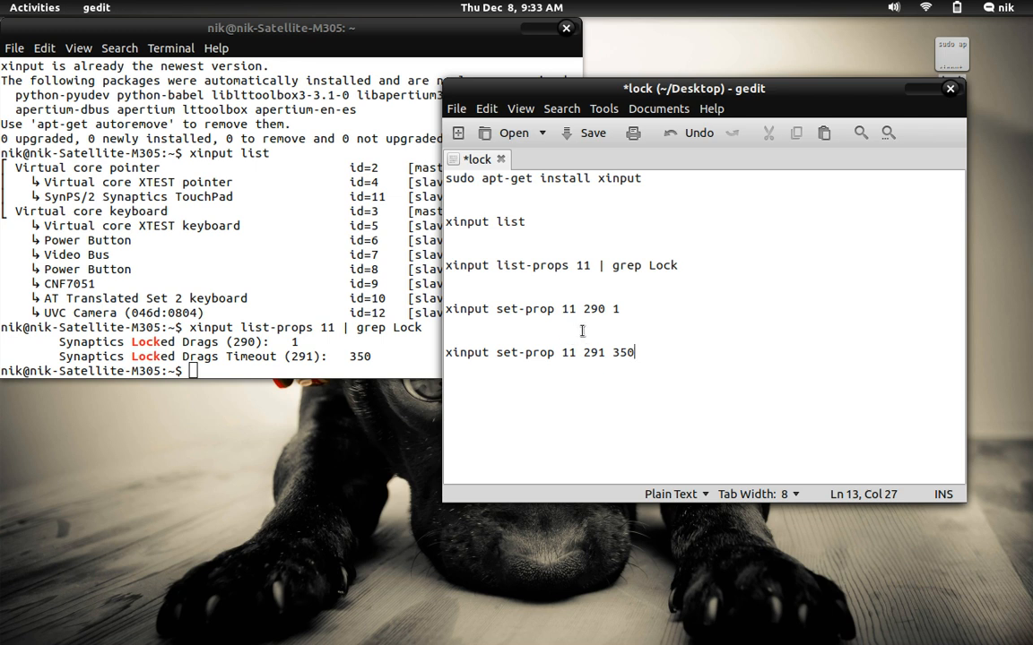
Search 'star' in Activities to launch Startup Applications
{"action": "right_click", "coordinate": [561, 312]}
{"action": "type", "text": "sart"}
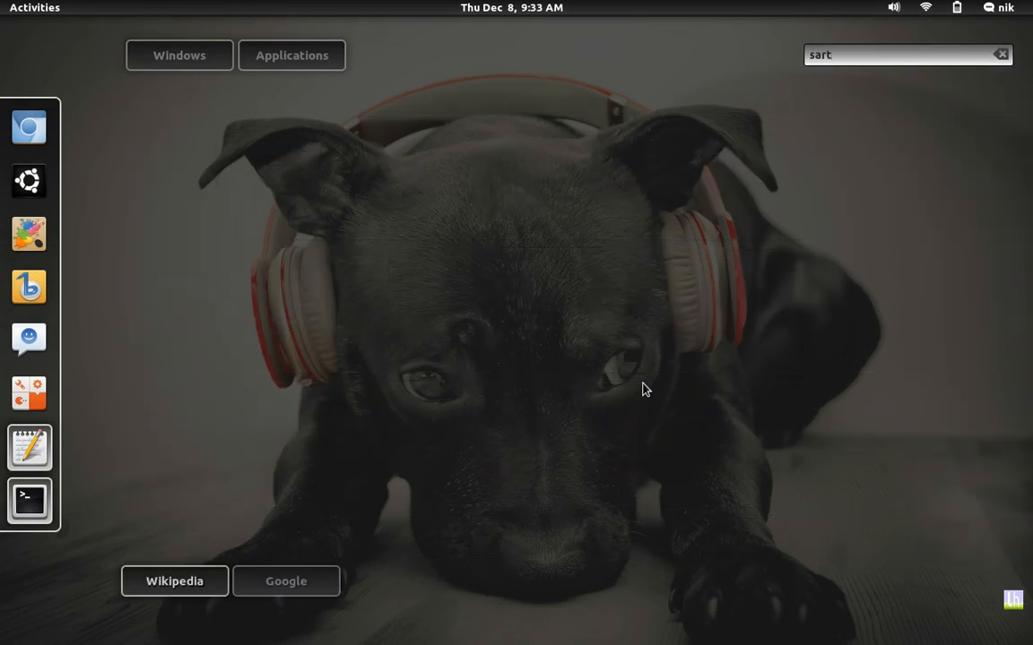
{"action": "type", "text": "star"}
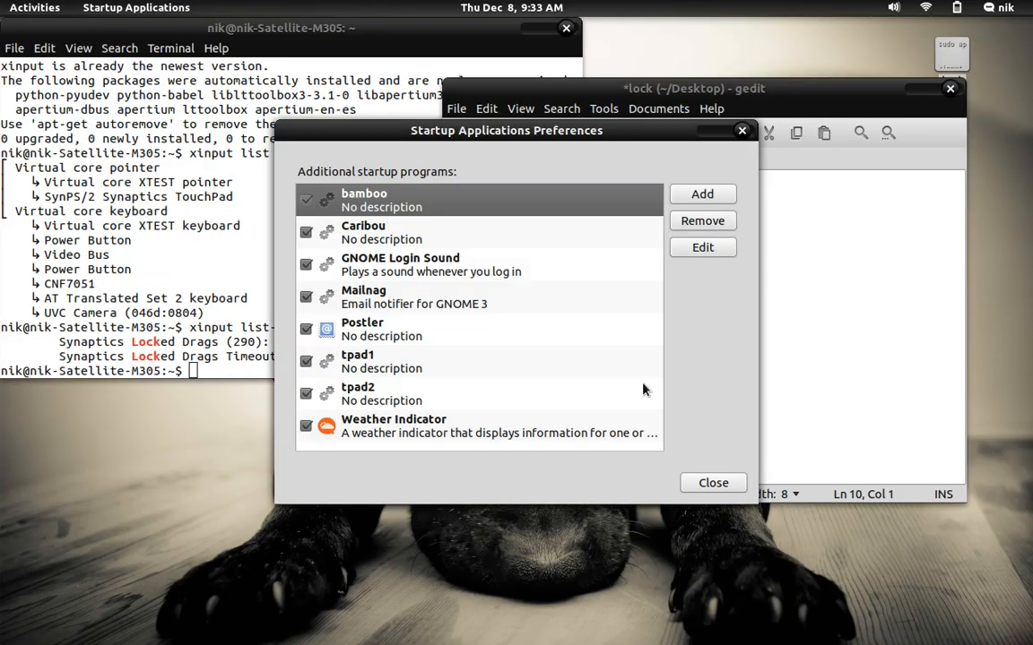
Add startup program 'x1' running 'xinput set-prop 11 290 1'
{"action": "left_click", "coordinate": [703, 194]}
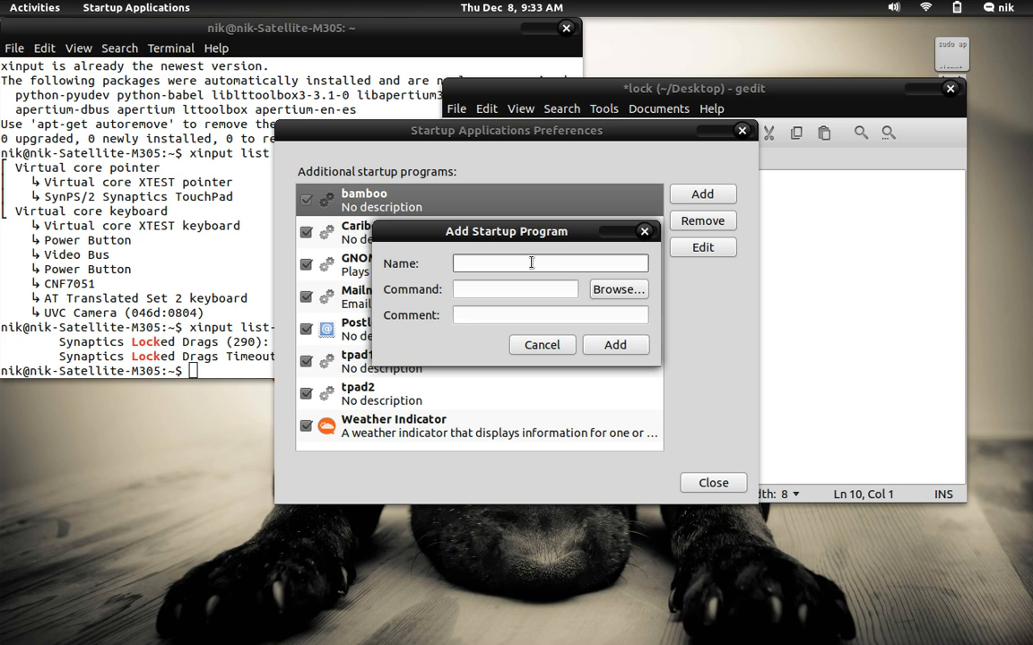
{"action": "type", "text": "x"}
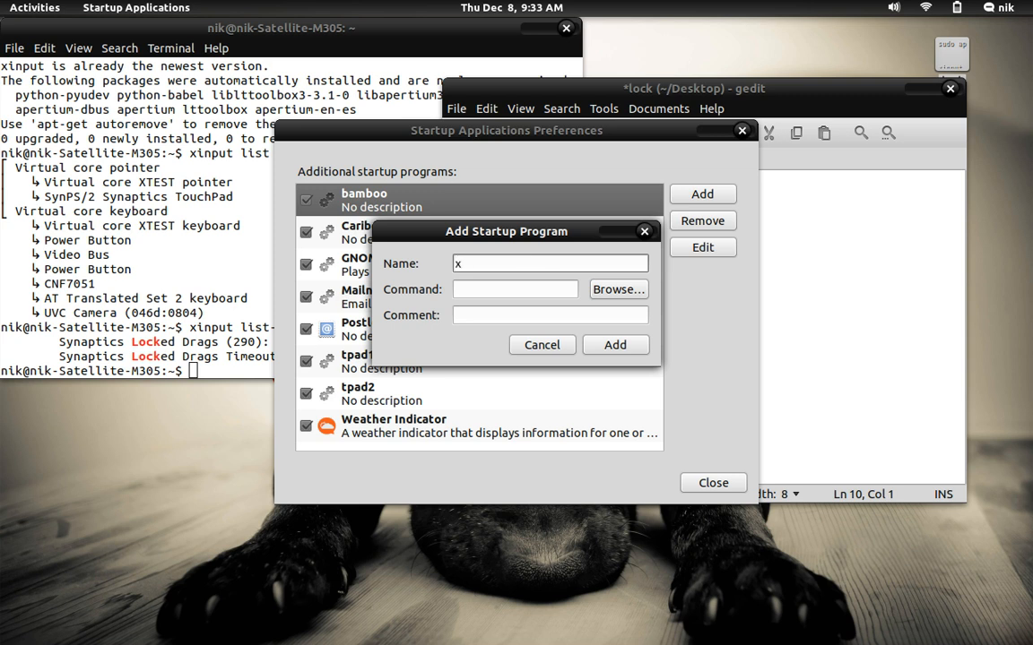
{"action": "type", "text": "1"}
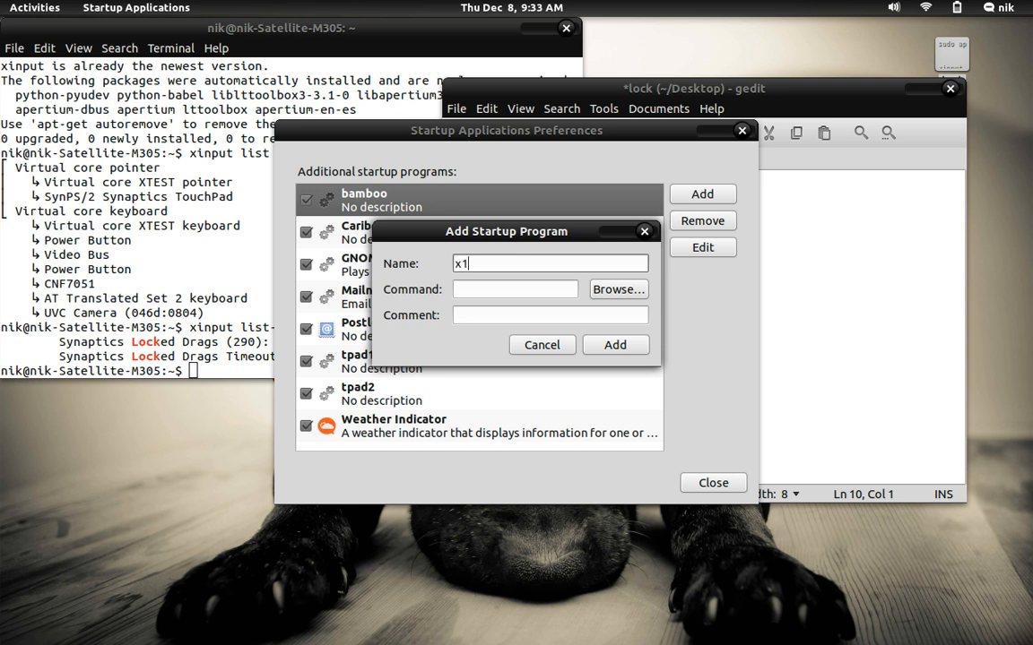
{"action": "right_click", "coordinate": [515, 289]}
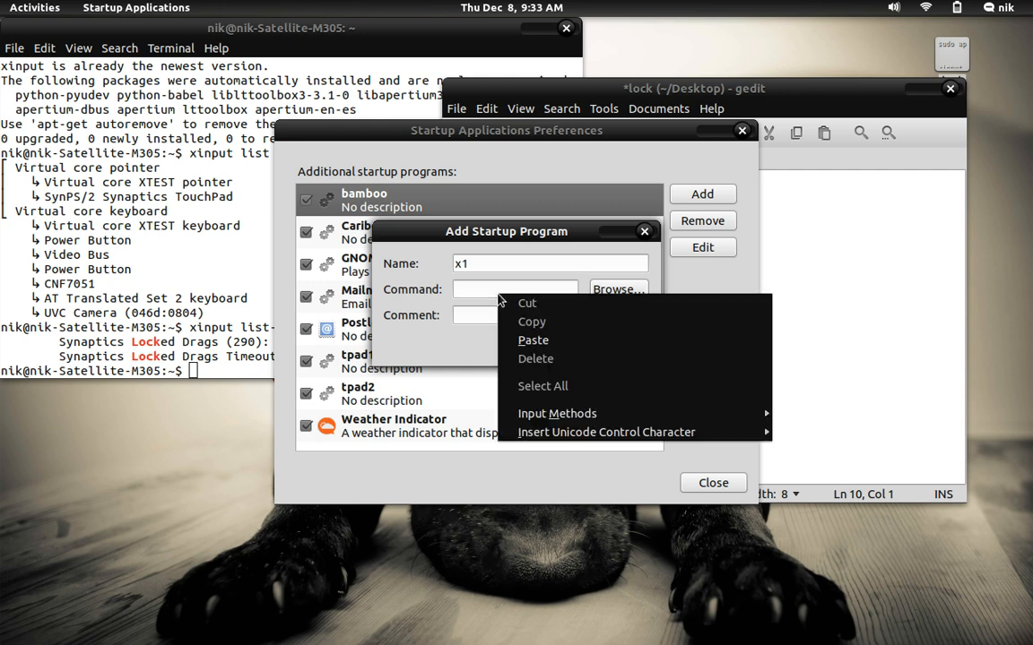
{"action": "left_click", "coordinate": [533, 341]}
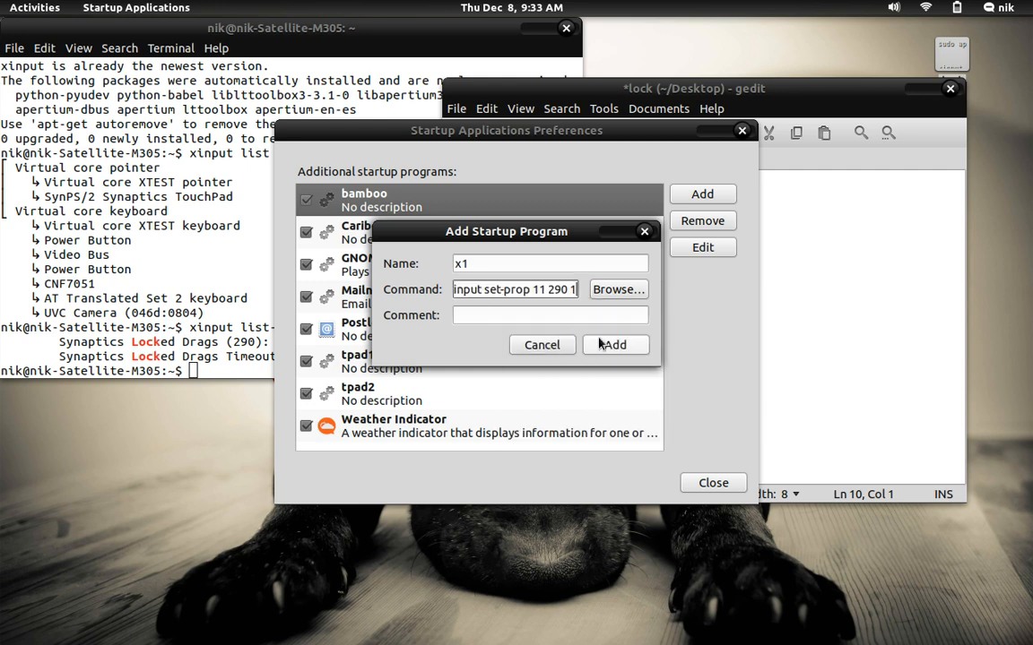
{"action": "left_click", "coordinate": [617, 344]}
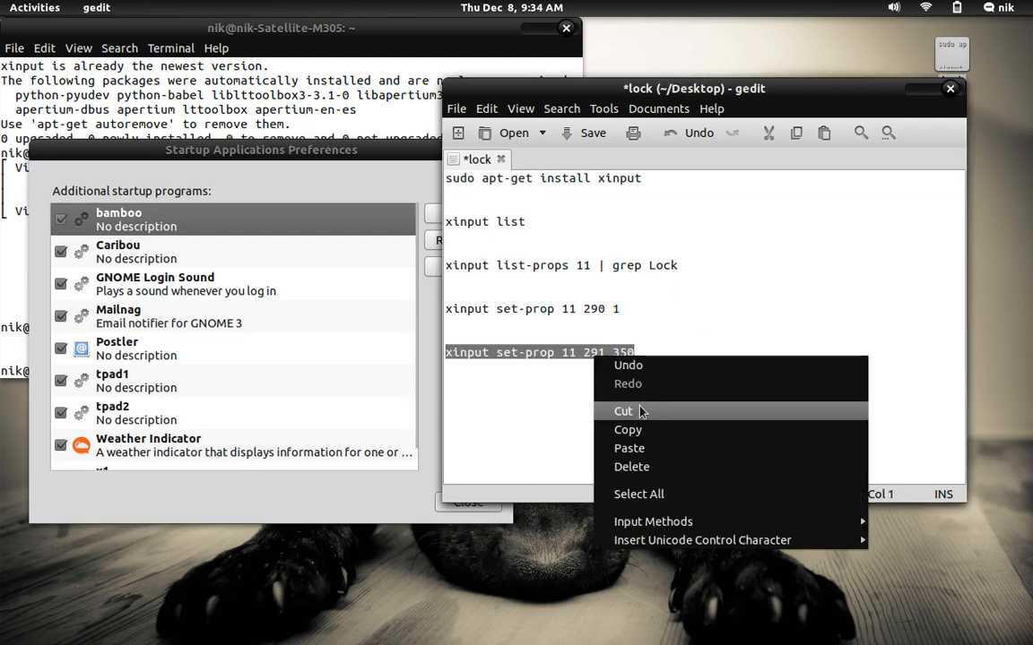
Add startup program 'x2' with the copied xinput set-prop 11 291 350 command pasted as its command
{"action": "left_click", "coordinate": [351, 169]}
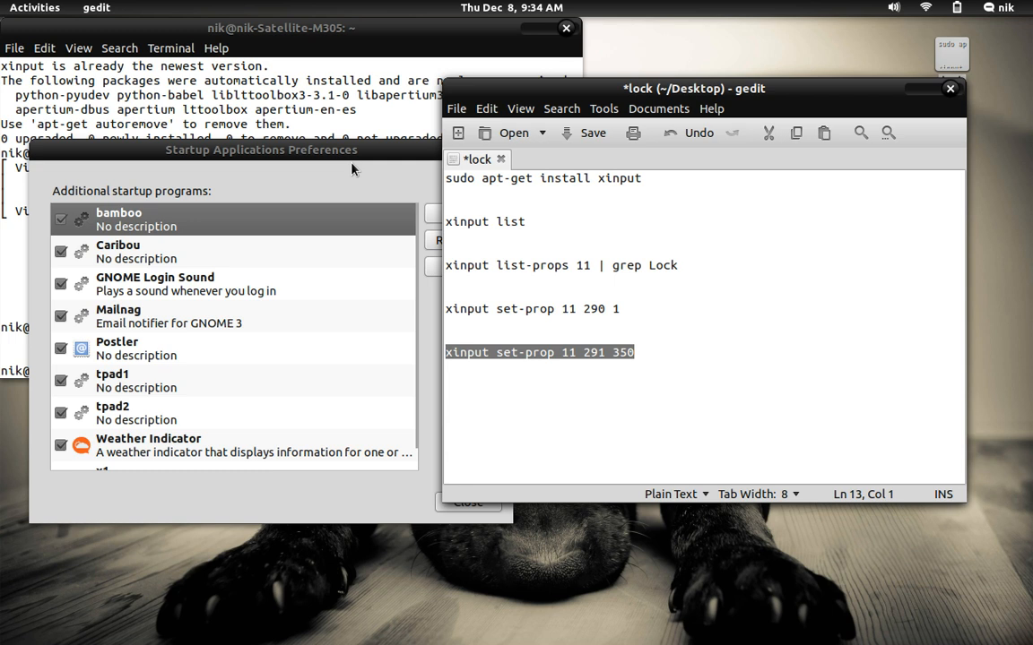
{"action": "left_click", "coordinate": [455, 214]}
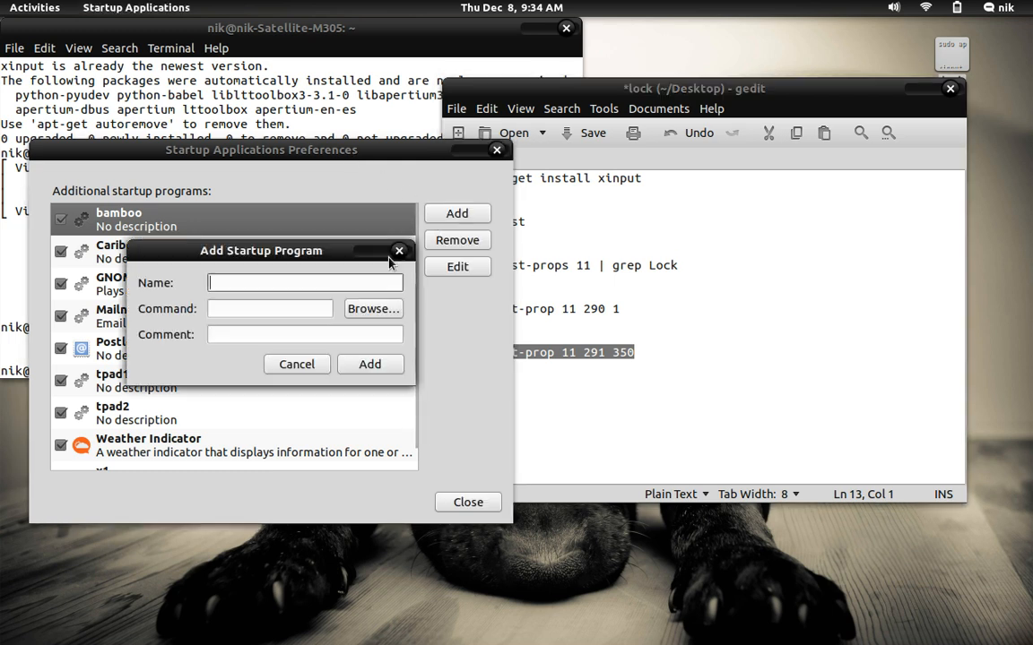
{"action": "type", "text": "x2"}
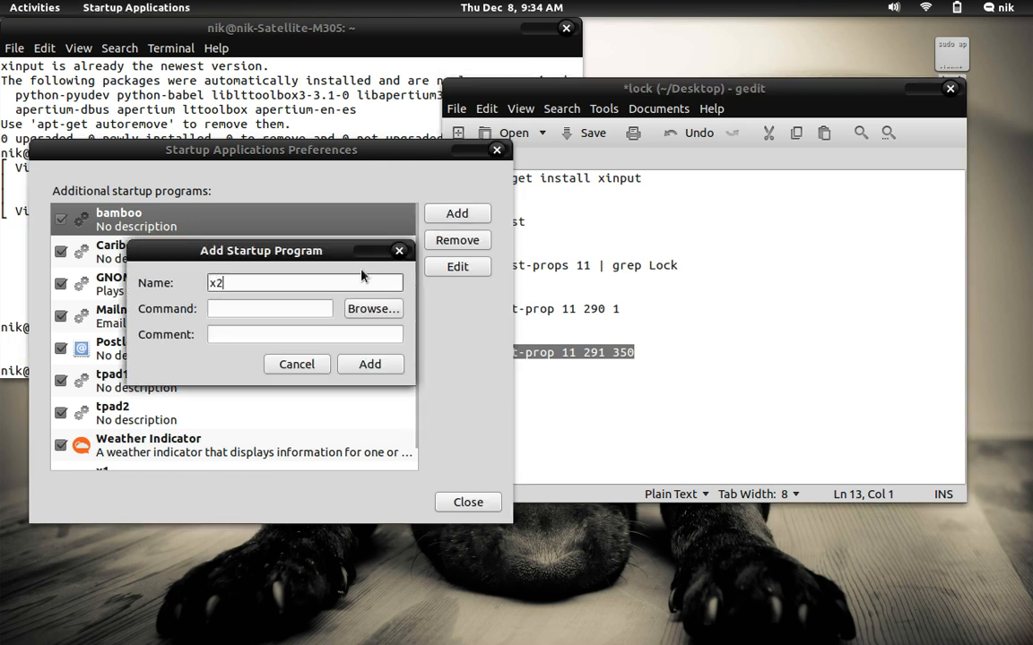
{"action": "right_click", "coordinate": [269, 308]}
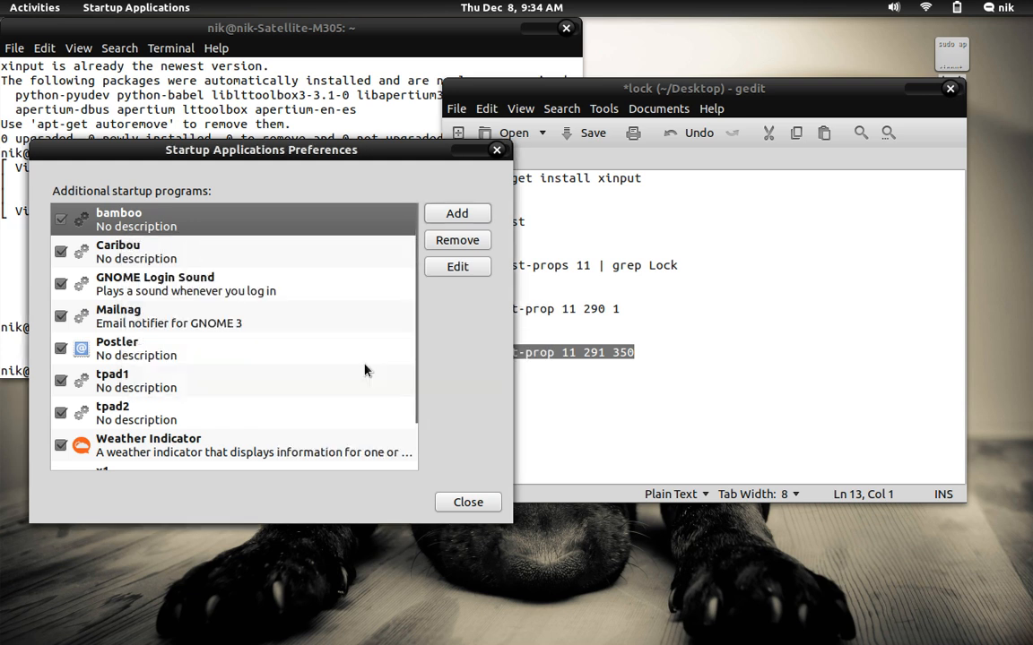
{"action": "mouse_move", "coordinate": [366, 178]}
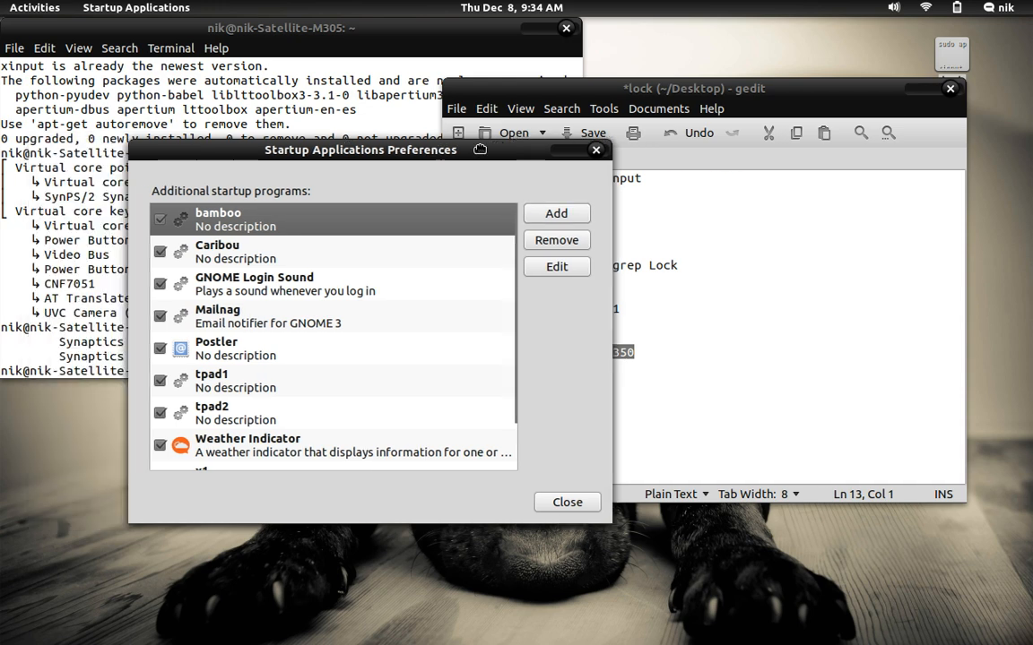
{"action": "left_click_drag", "start_coordinate": [358, 150], "coordinate": [477, 162]}
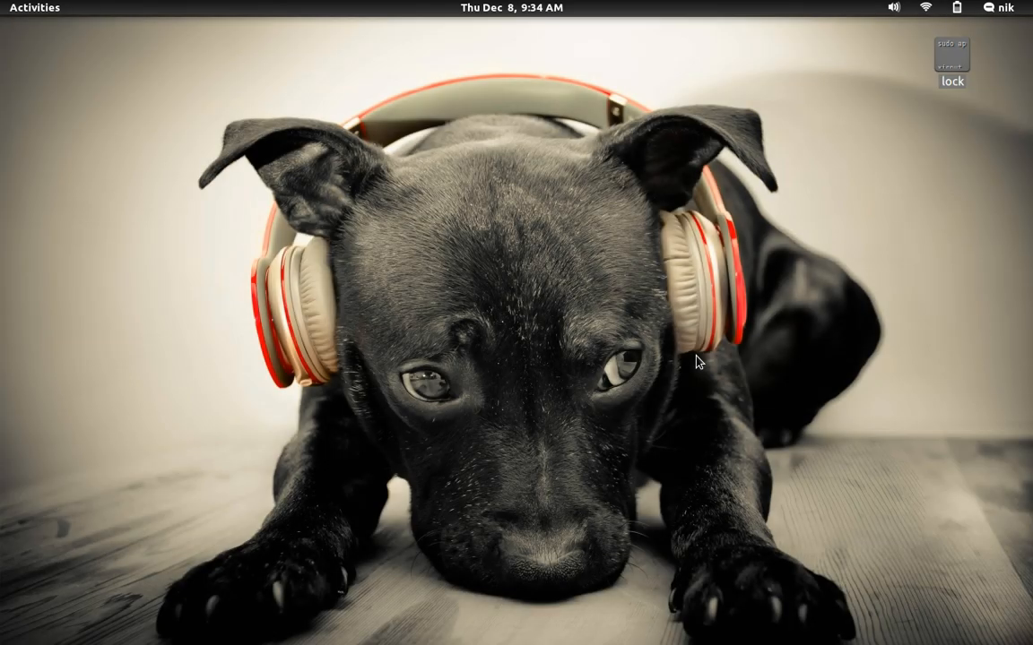
{"action": "mouse_move", "coordinate": [548, 285]}
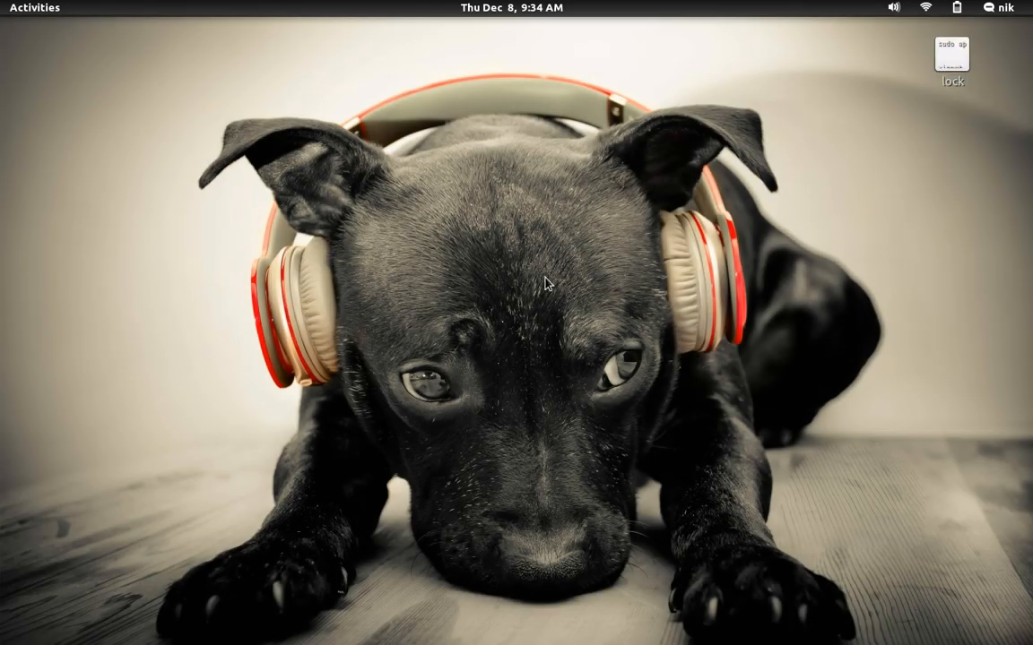